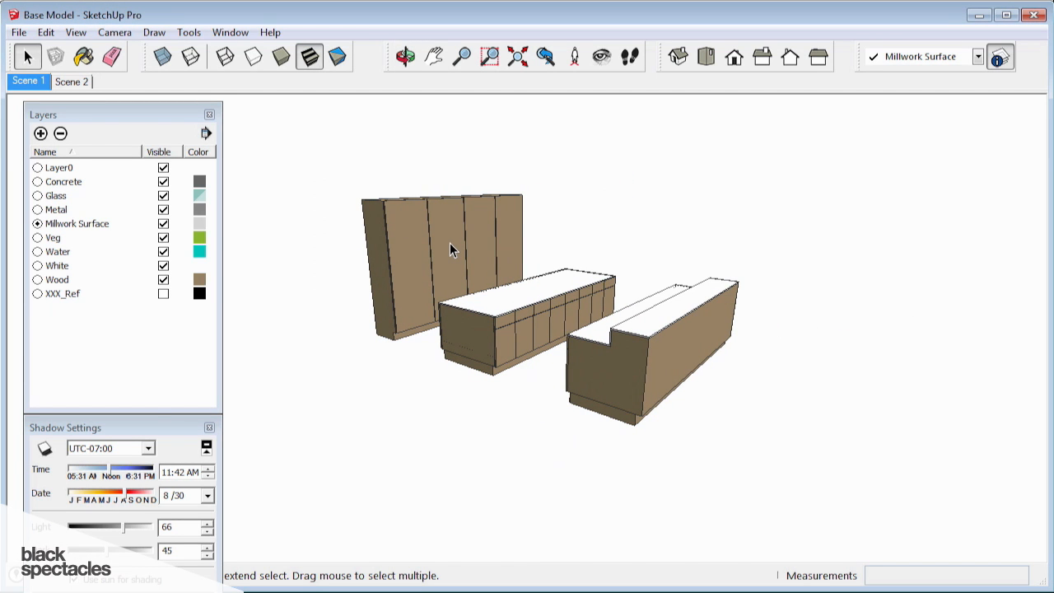
{"action": "mouse_move", "coordinate": [312, 227]}
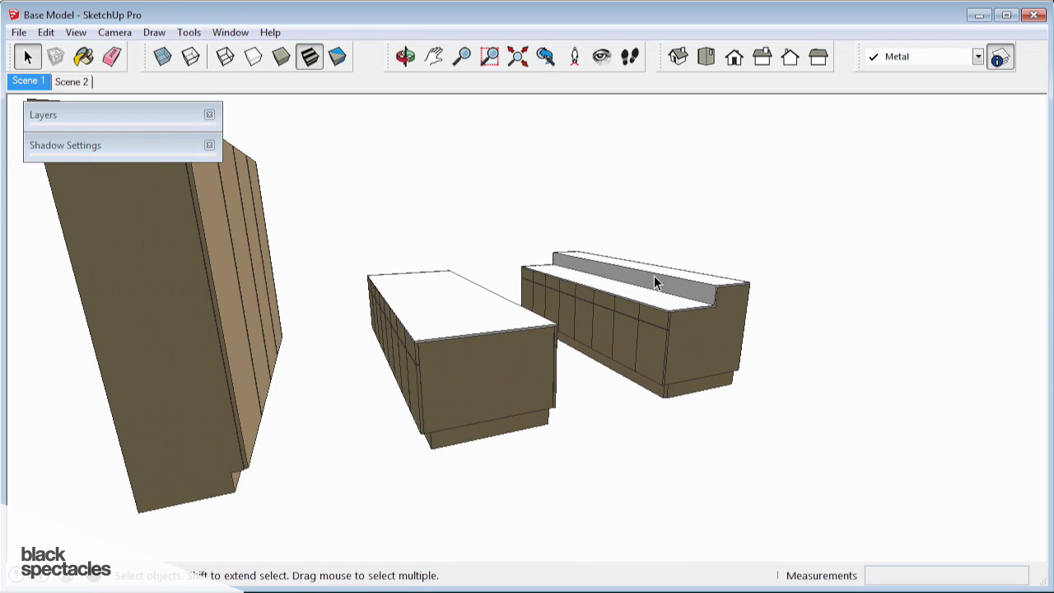
{"action": "mouse_move", "coordinate": [644, 294]}
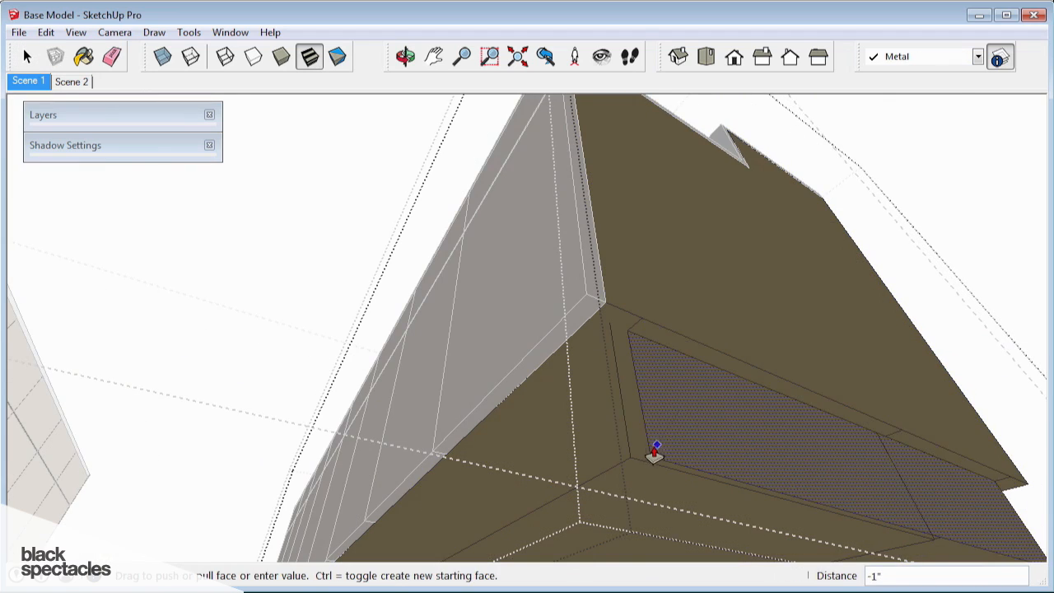
Finish recessing the counter's base face by 1 inch with Metal as the current layer.
{"action": "left_click", "coordinate": [112, 56]}
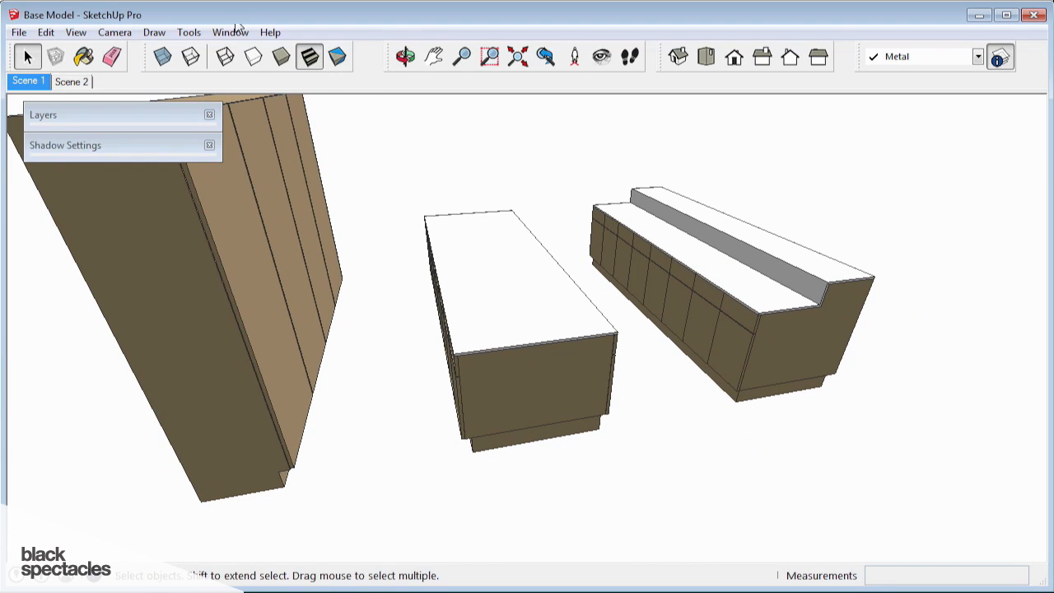
Search the Components browser for 'kitchen sink' and browse the Kohler results.
{"action": "left_click", "coordinate": [230, 32]}
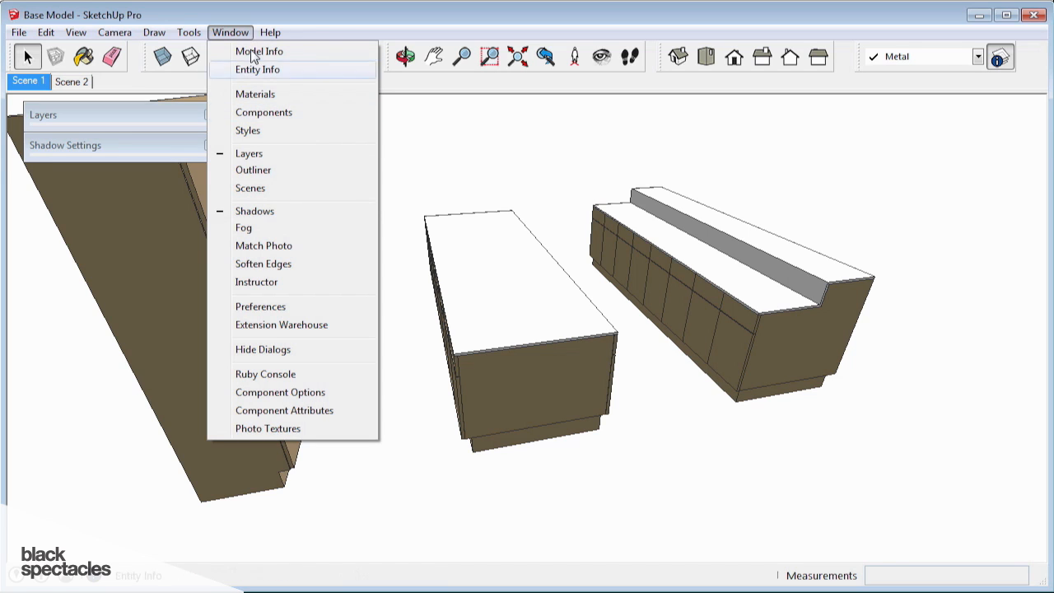
{"action": "left_click", "coordinate": [263, 112]}
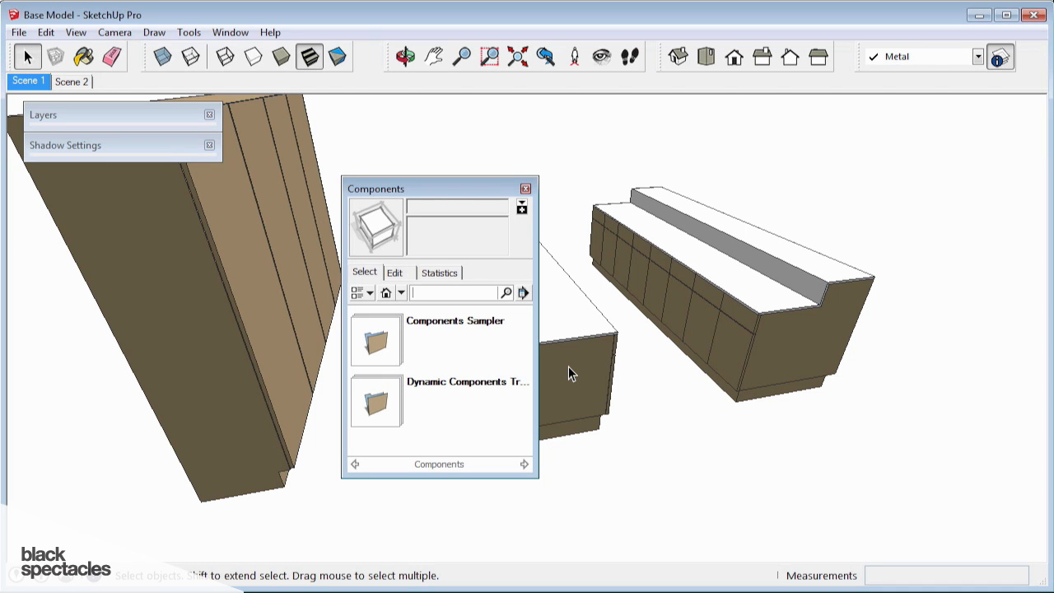
{"action": "type", "text": "kitchen sink"}
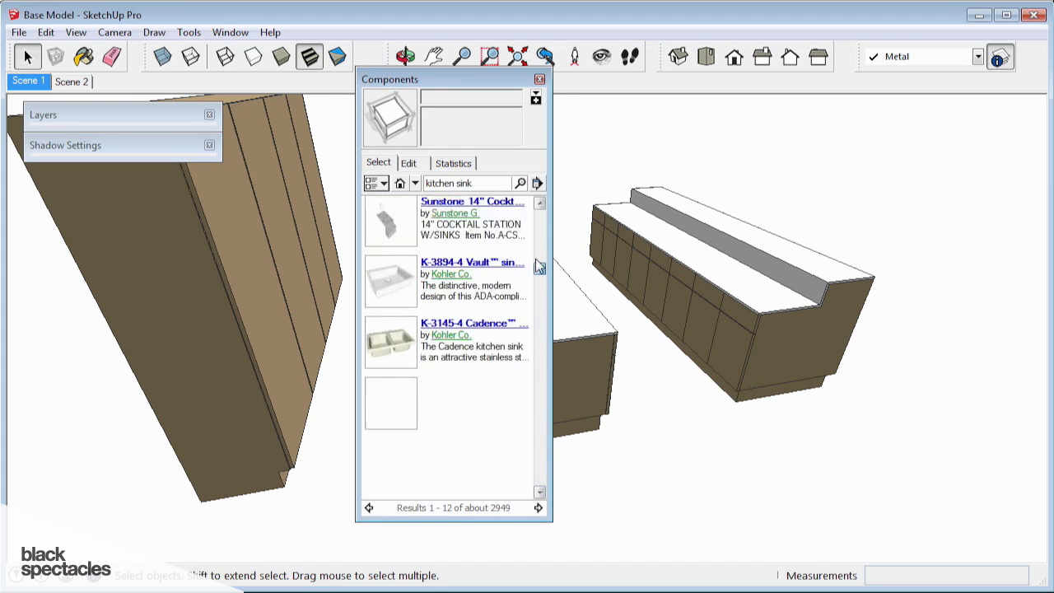
{"action": "scroll", "scroll_direction": "up", "scroll_amount": 3}
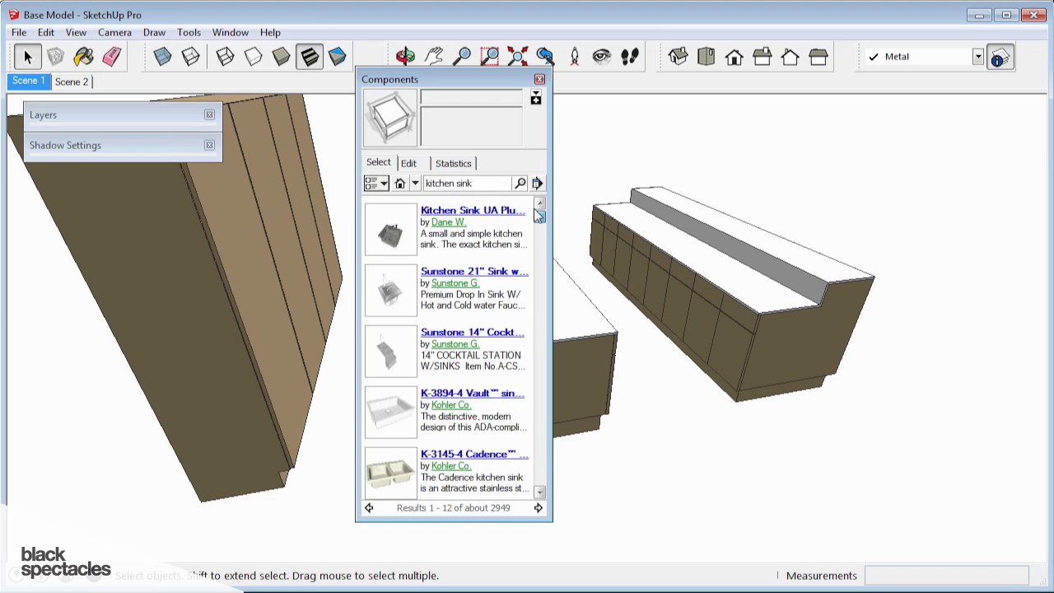
{"action": "scroll", "scroll_direction": "down", "scroll_amount": 3}
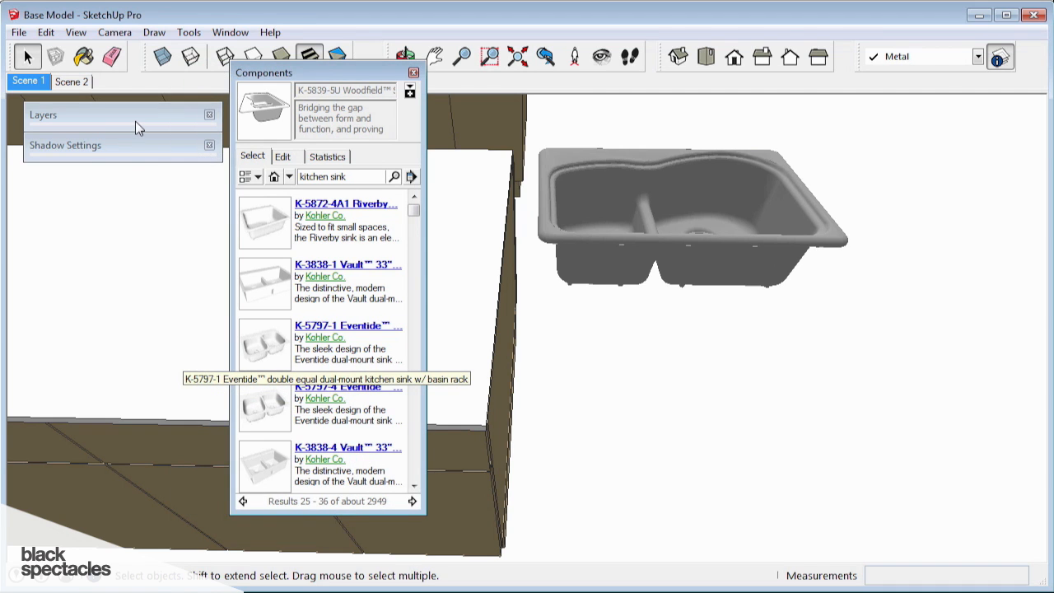
Insert the Kohler K-3838-4 Vault double sink from the search results.
{"action": "left_click", "coordinate": [44, 115]}
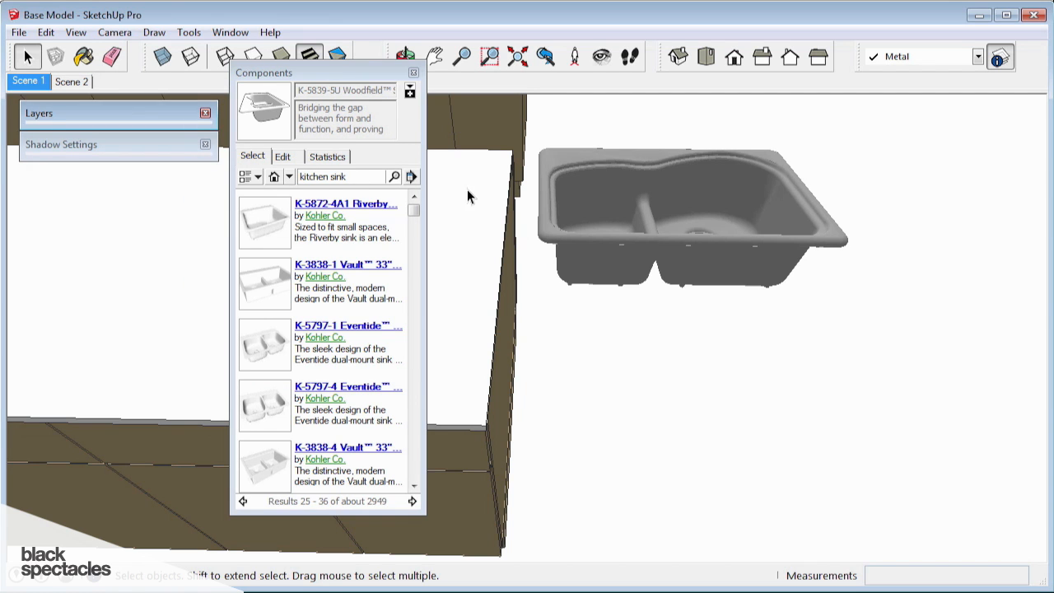
{"action": "left_click", "coordinate": [348, 447]}
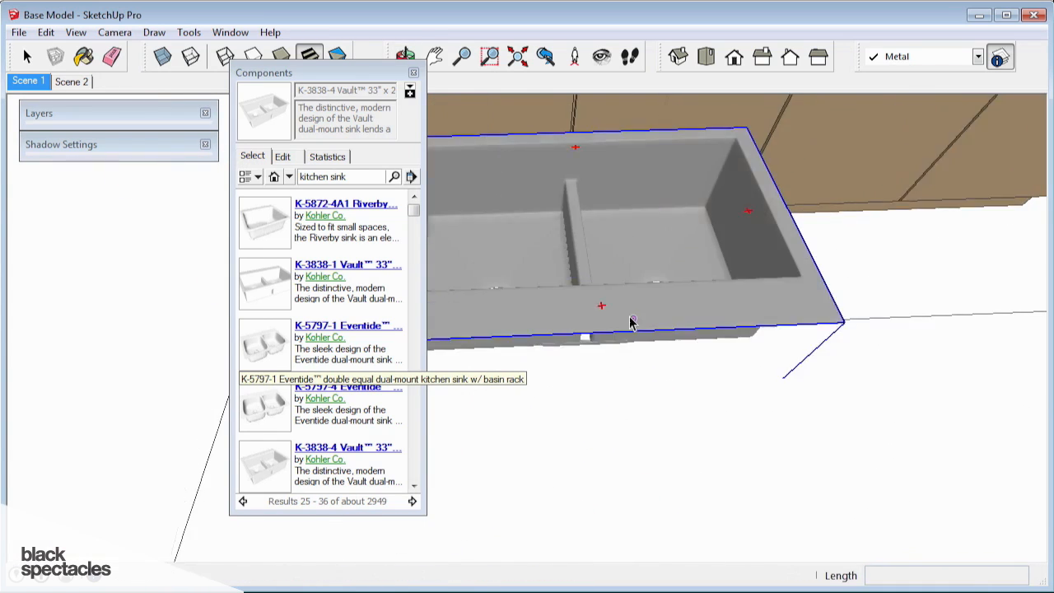
Move the Vault sink onto the island countertop and orbit to check its depth.
{"action": "left_click_drag", "start_coordinate": [630, 321], "coordinate": [618, 294]}
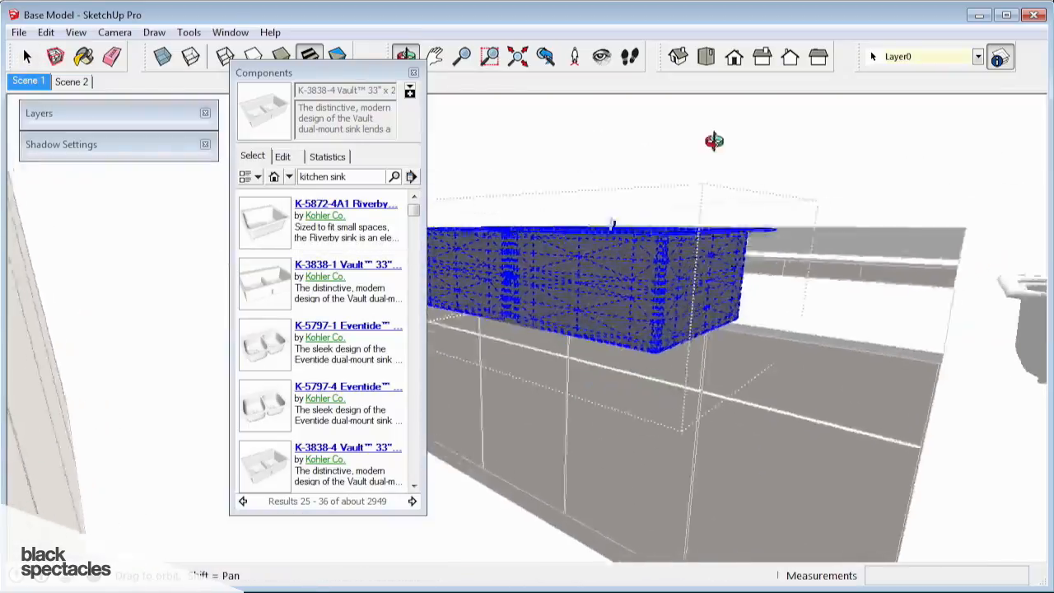
{"action": "left_click_drag", "start_coordinate": [714, 140], "coordinate": [587, 393]}
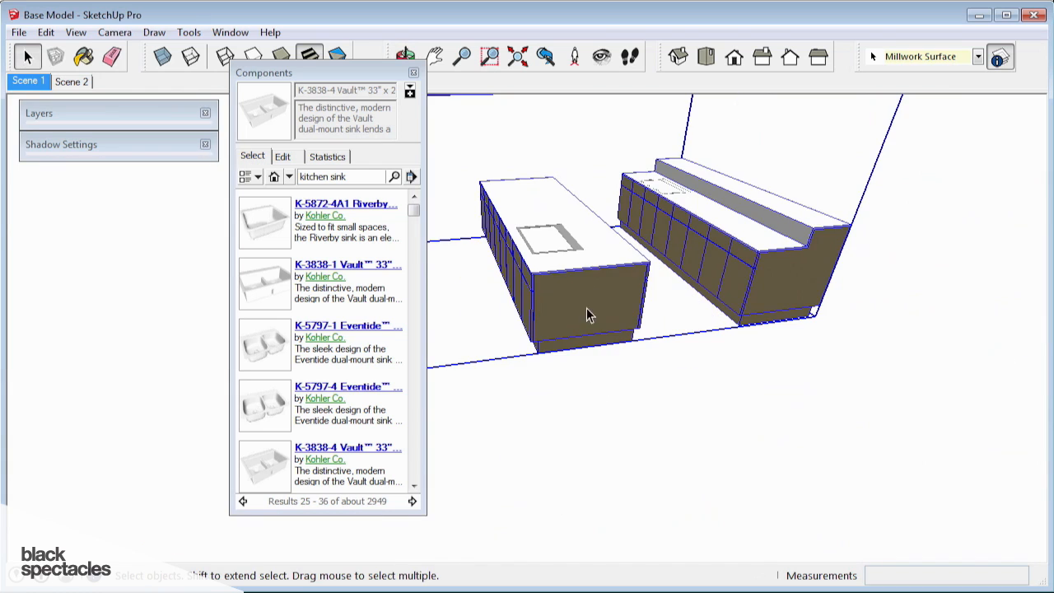
On the Millwork Surface layer, recess a rectangle inside the sink rim by 3 1/4".
{"action": "left_click", "coordinate": [59, 113]}
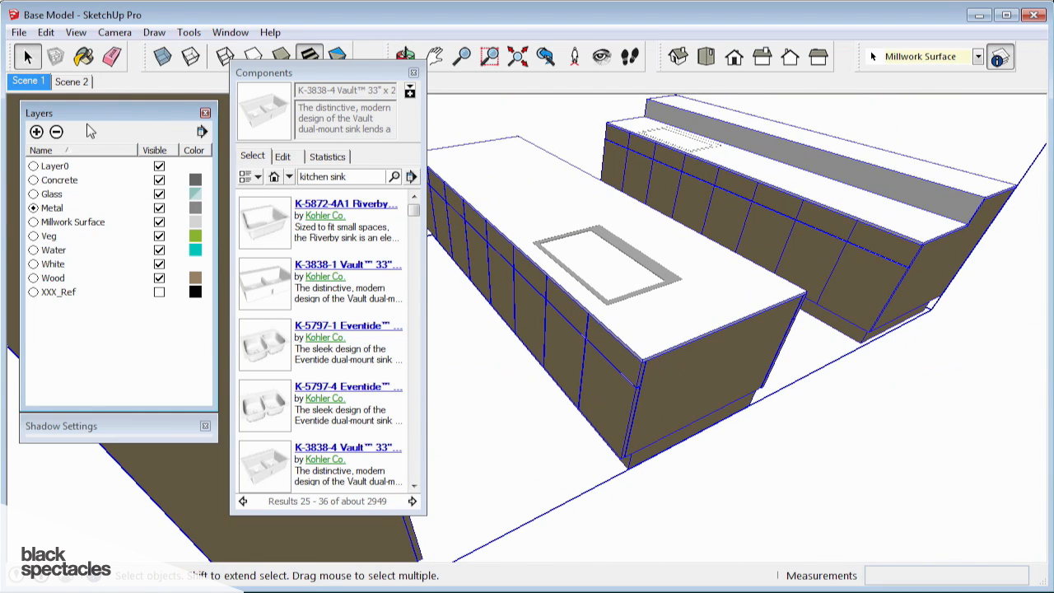
{"action": "left_click", "coordinate": [73, 222]}
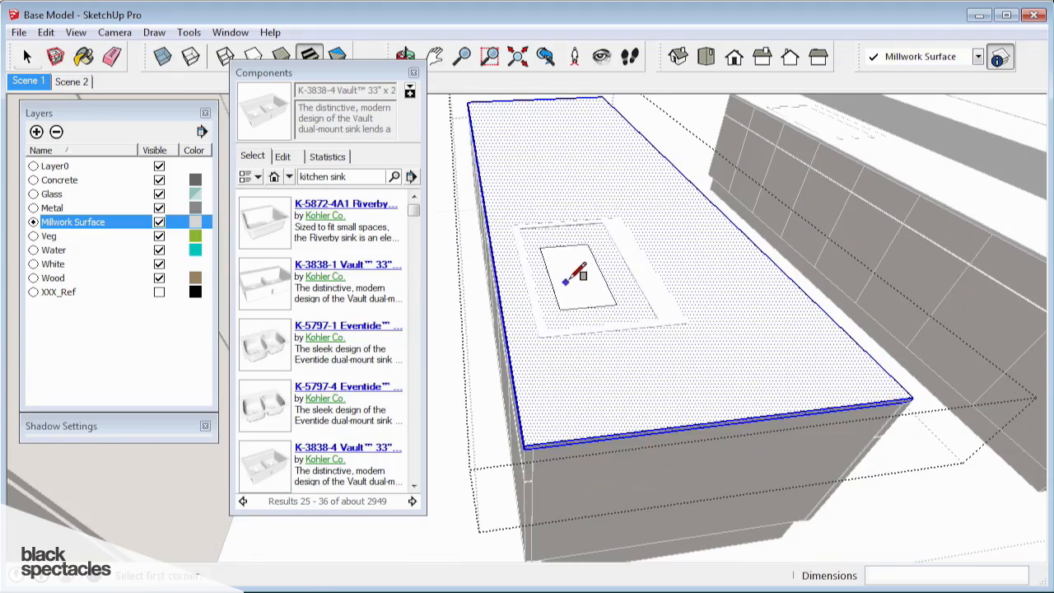
{"action": "left_click", "coordinate": [28, 56]}
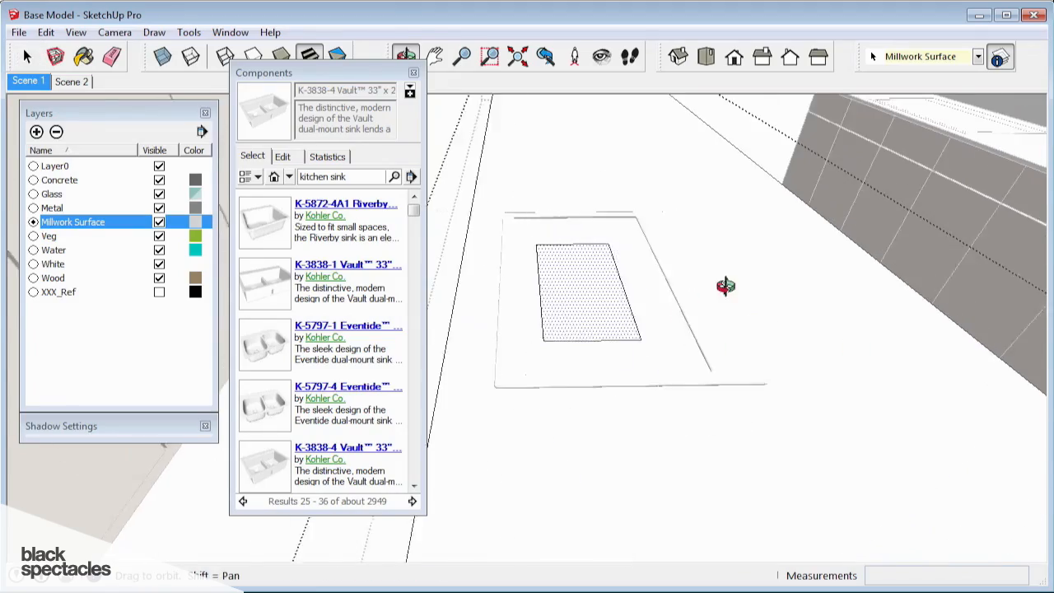
{"action": "left_click_drag", "start_coordinate": [723, 285], "coordinate": [713, 333]}
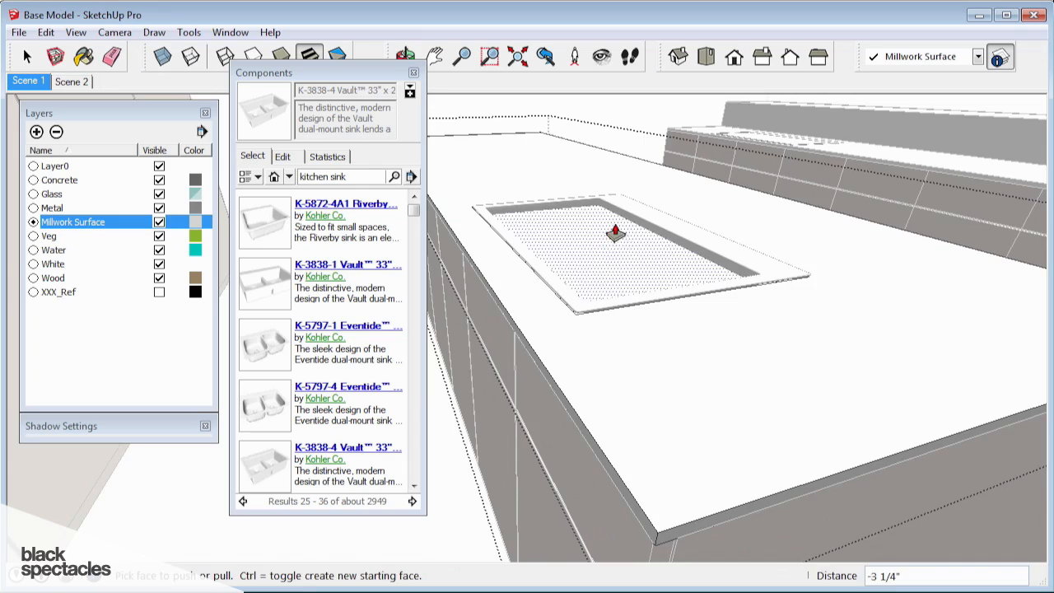
{"action": "left_click", "coordinate": [27, 56]}
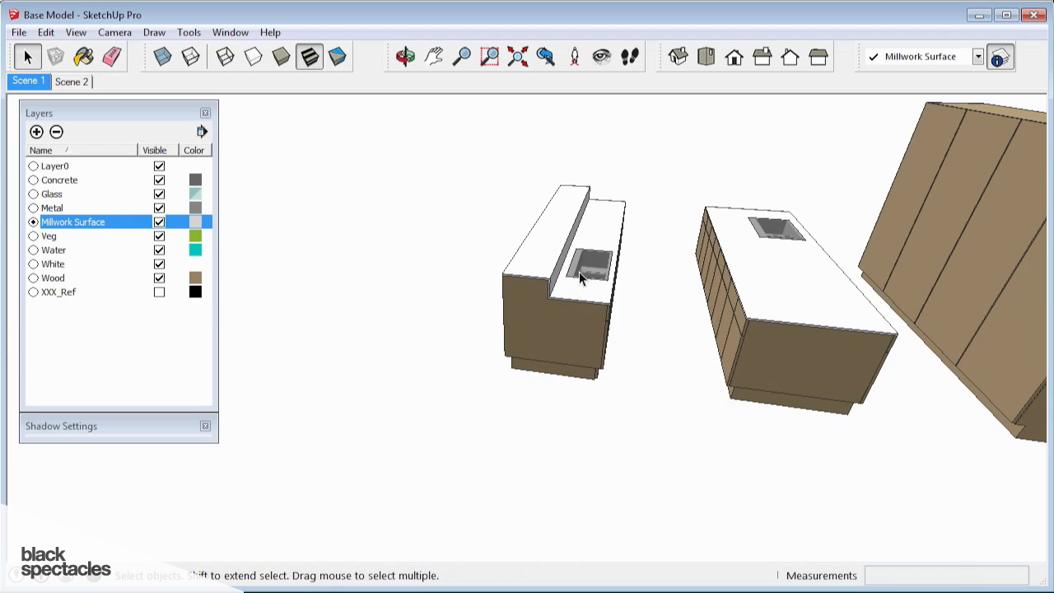
Select the middle island's countertop to inspect the rectangular sink cutout.
{"action": "left_click", "coordinate": [589, 272]}
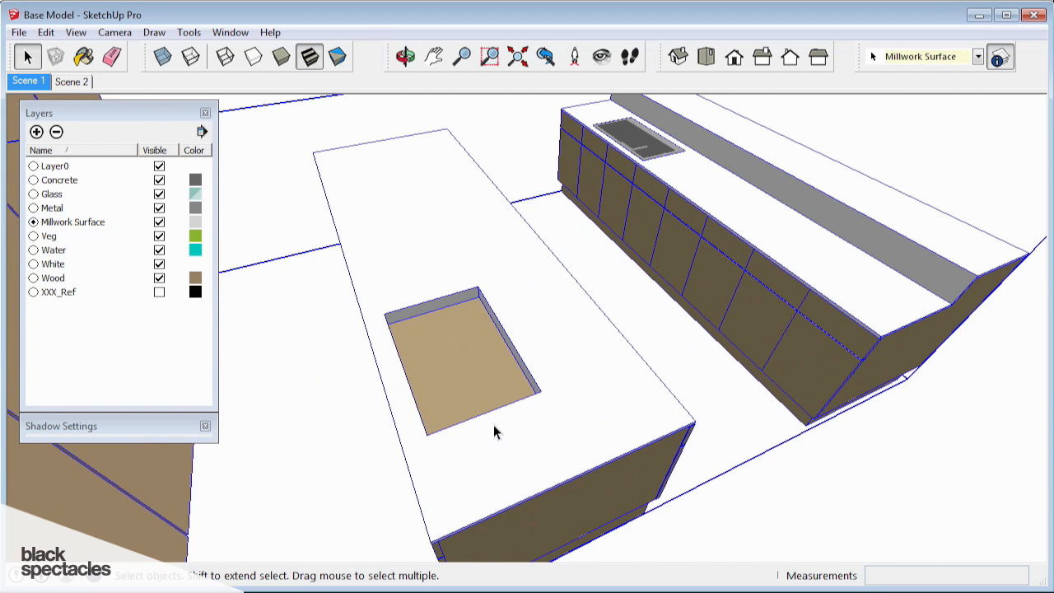
{"action": "left_click", "coordinate": [655, 399]}
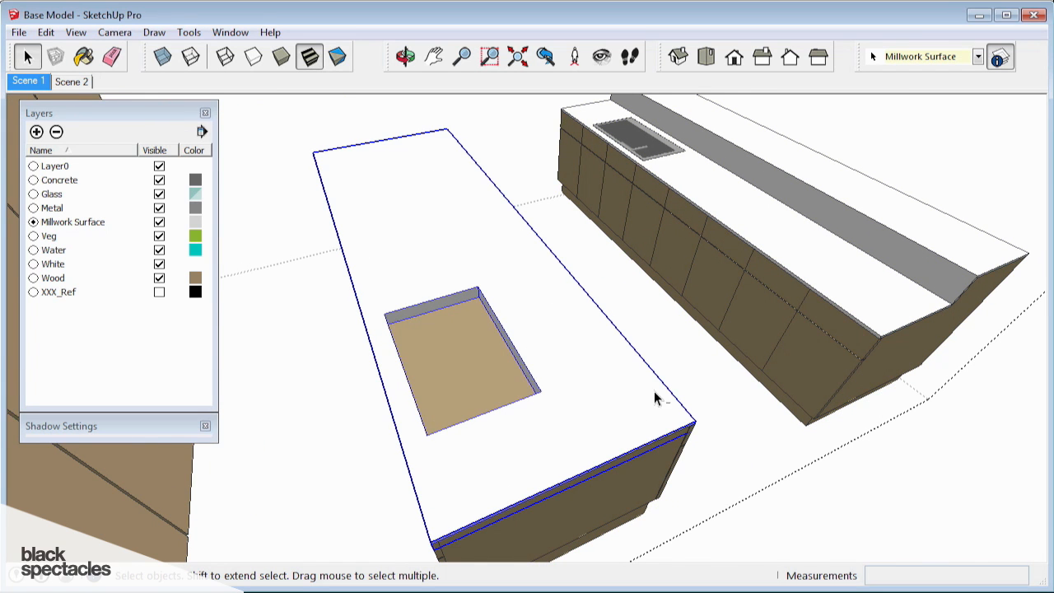